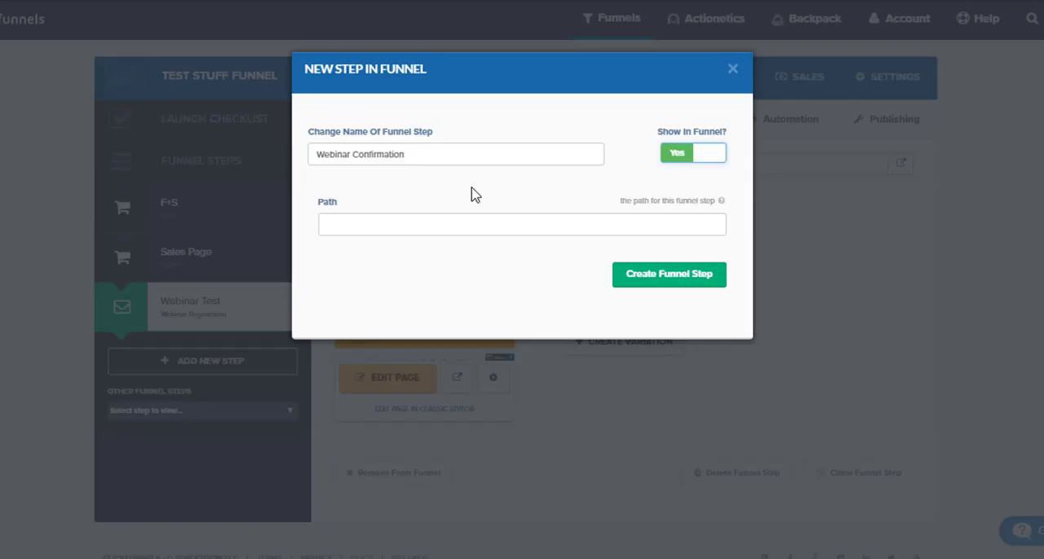
{"action": "mouse_move", "coordinate": [489, 216]}
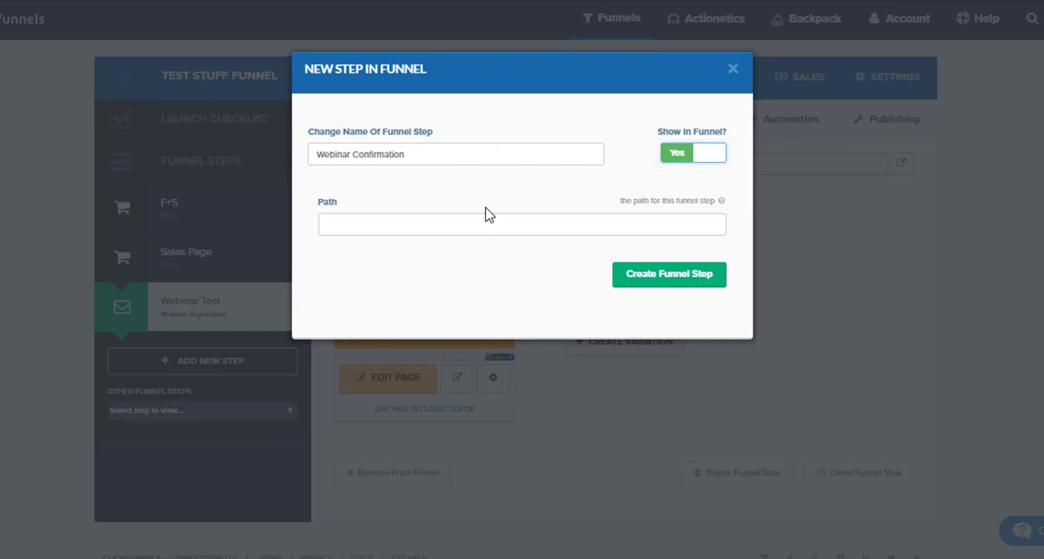
Create the new funnel step named 'Webinar Confirmation', shown in the funnel.
{"action": "left_click", "coordinate": [669, 274]}
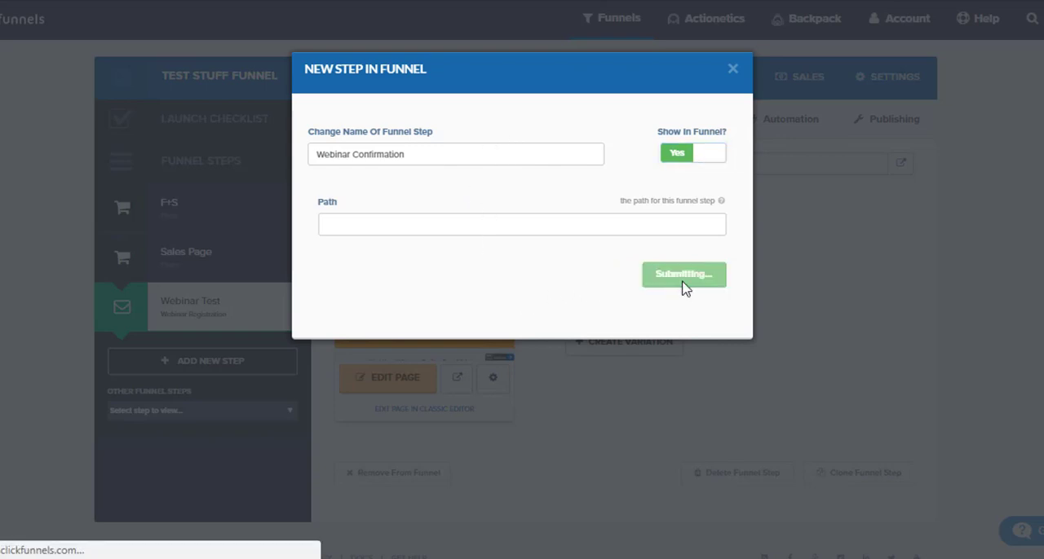
{"action": "mouse_move", "coordinate": [493, 289]}
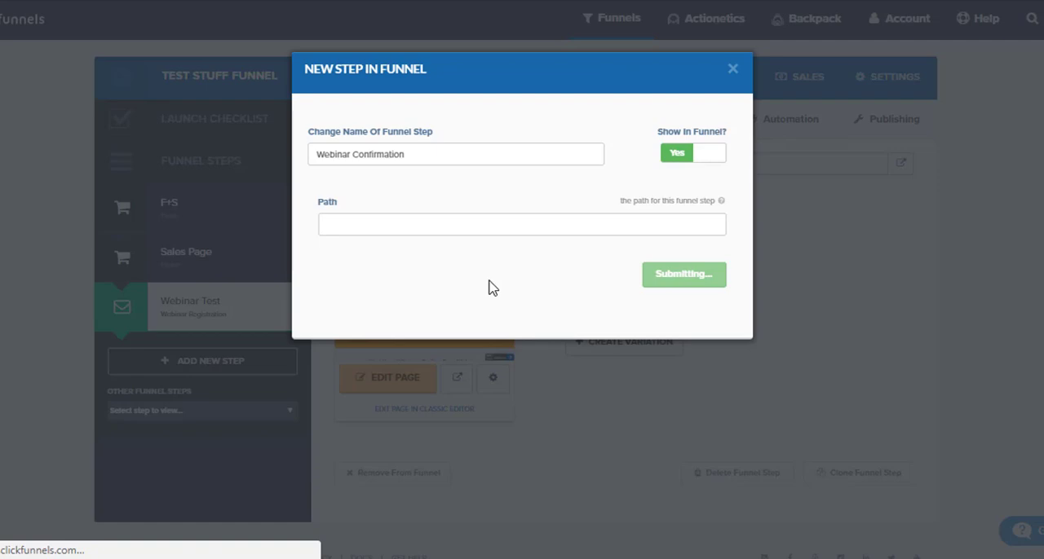
{"action": "left_click", "coordinate": [683, 274]}
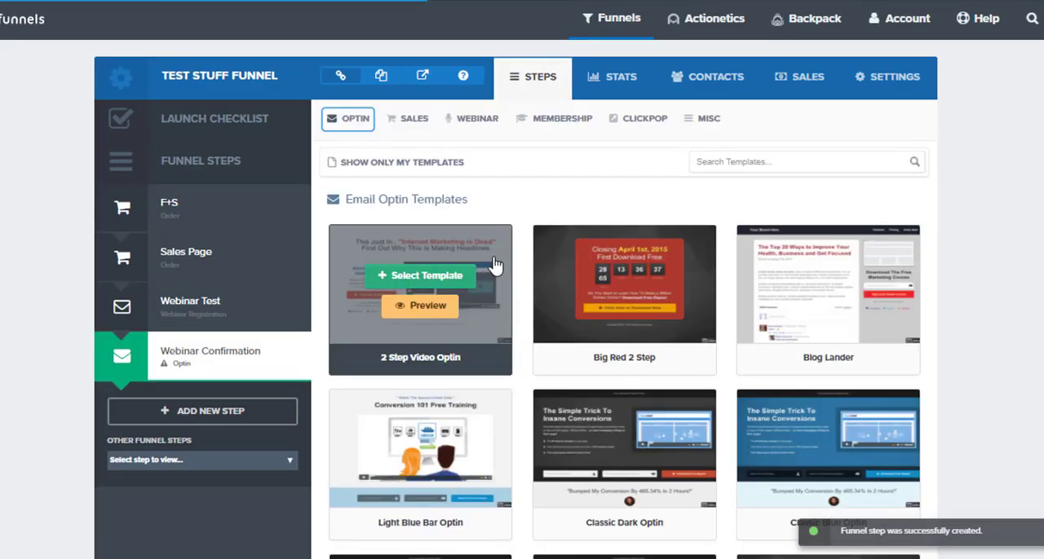
Apply the Google Hangout Confirmation Page webinar thank-you template and open it for editing.
{"action": "left_click", "coordinate": [476, 117]}
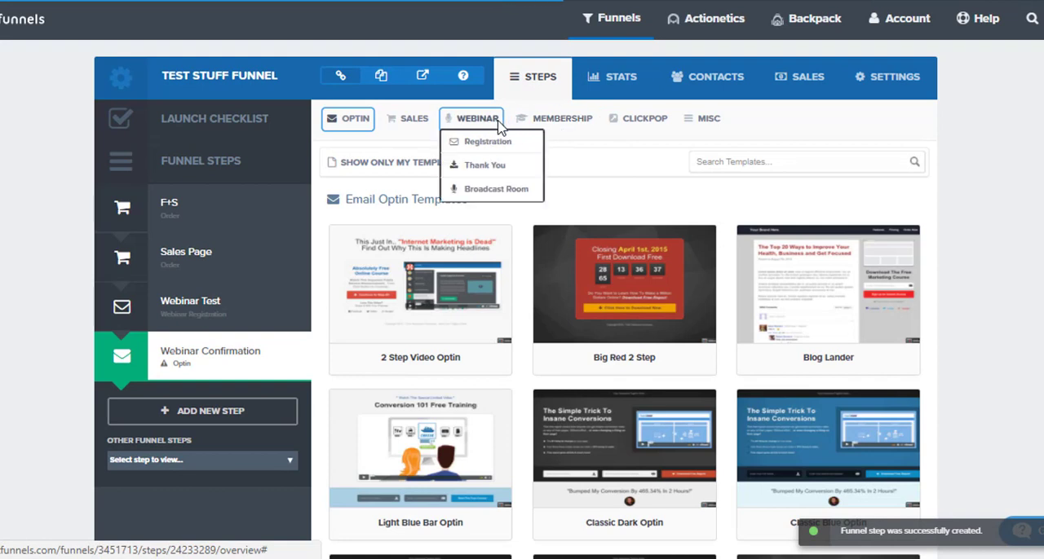
{"action": "left_click", "coordinate": [482, 165]}
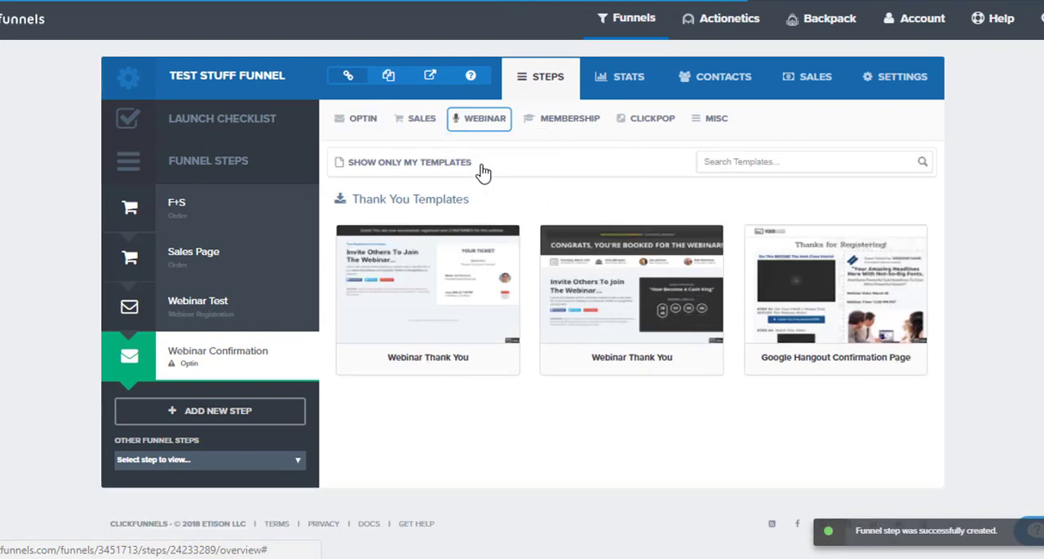
{"action": "mouse_move", "coordinate": [1002, 264]}
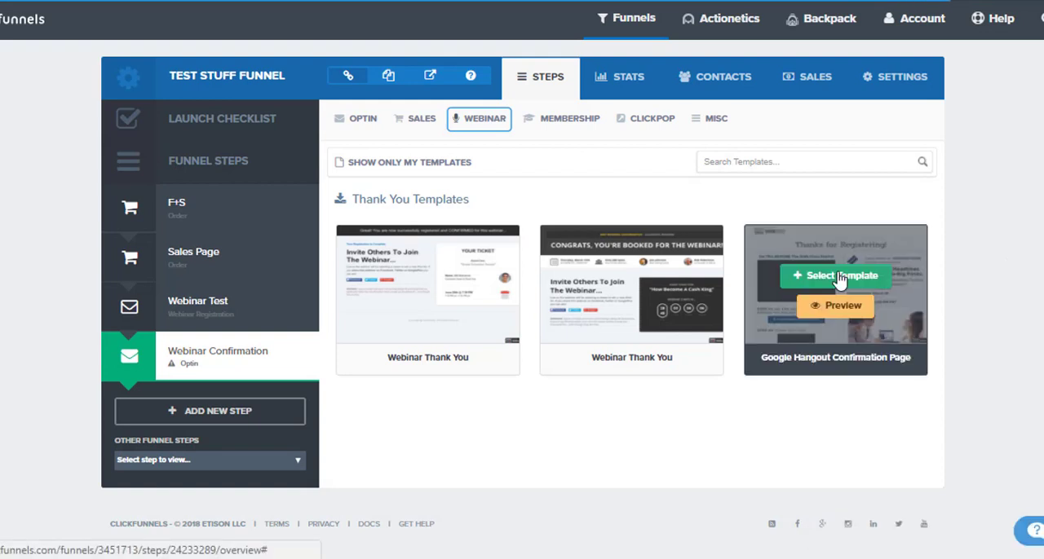
{"action": "left_click", "coordinate": [834, 276]}
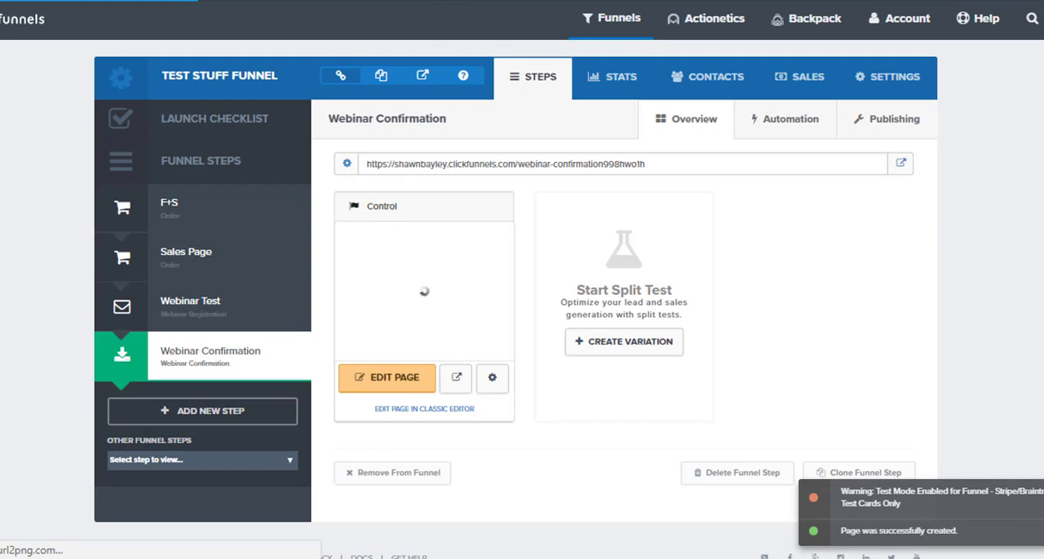
{"action": "left_click", "coordinate": [387, 378]}
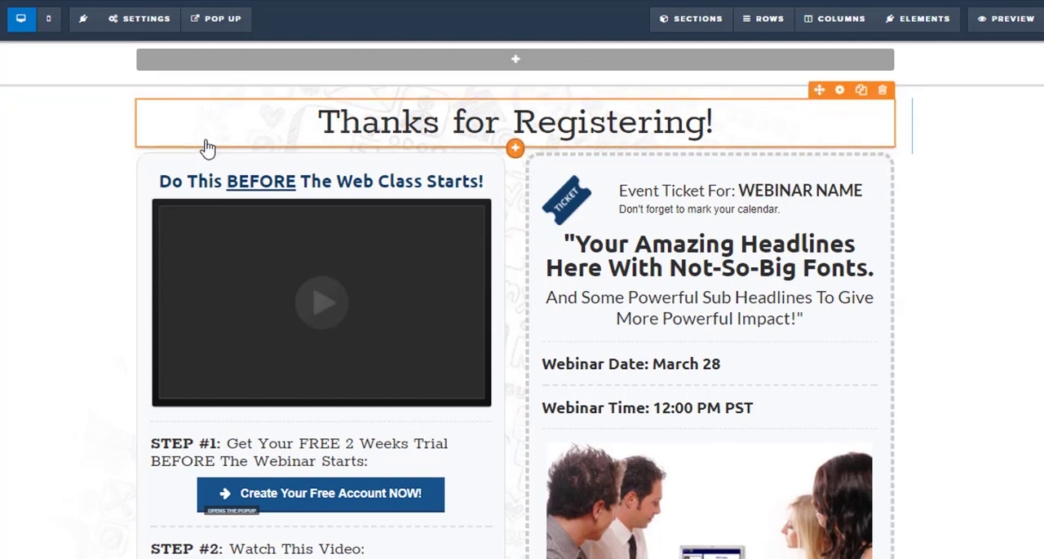
{"action": "scroll", "scroll_direction": "down", "scroll_amount": 3}
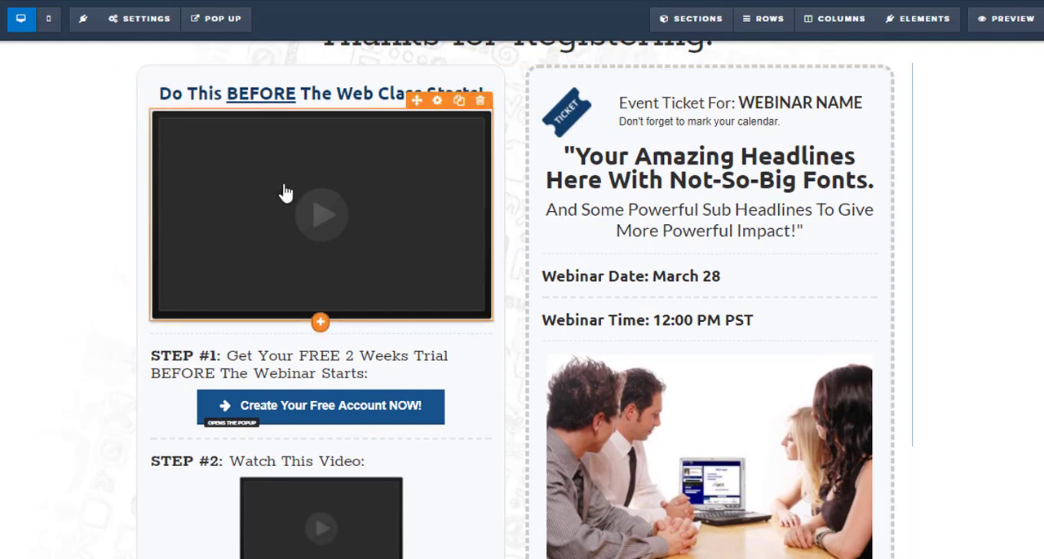
{"action": "mouse_move", "coordinate": [92, 267]}
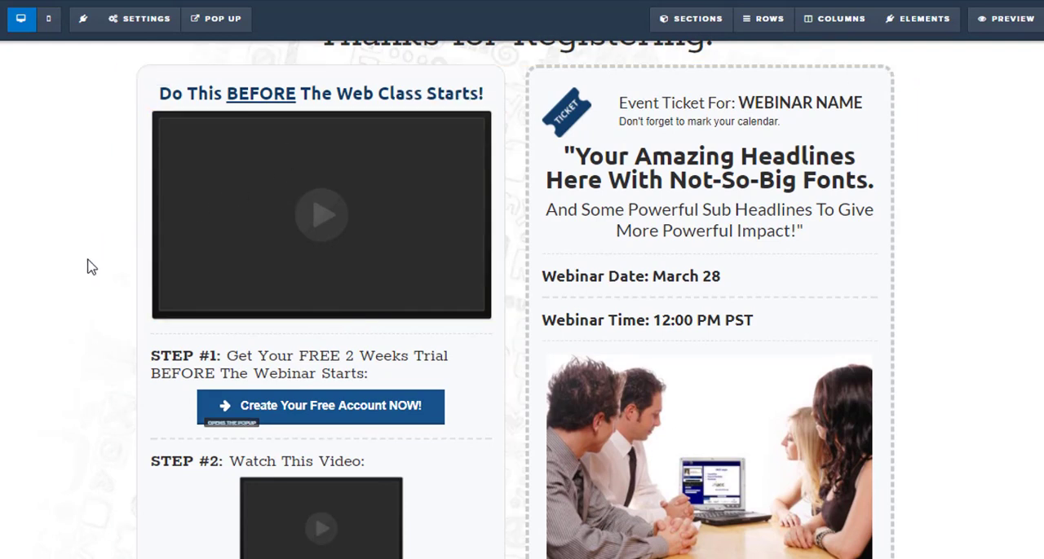
{"action": "scroll", "scroll_direction": "down", "scroll_amount": 3}
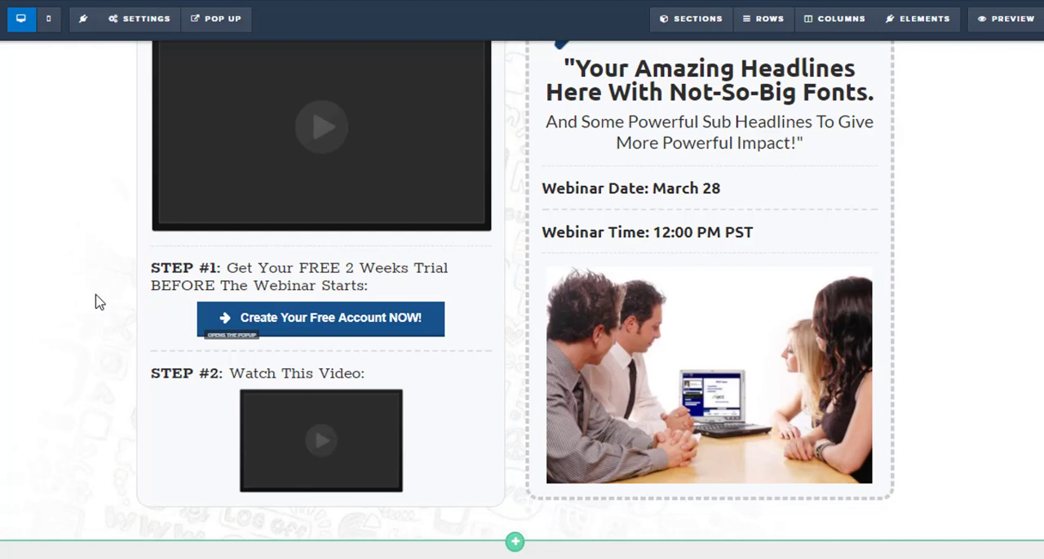
{"action": "mouse_move", "coordinate": [20, 326]}
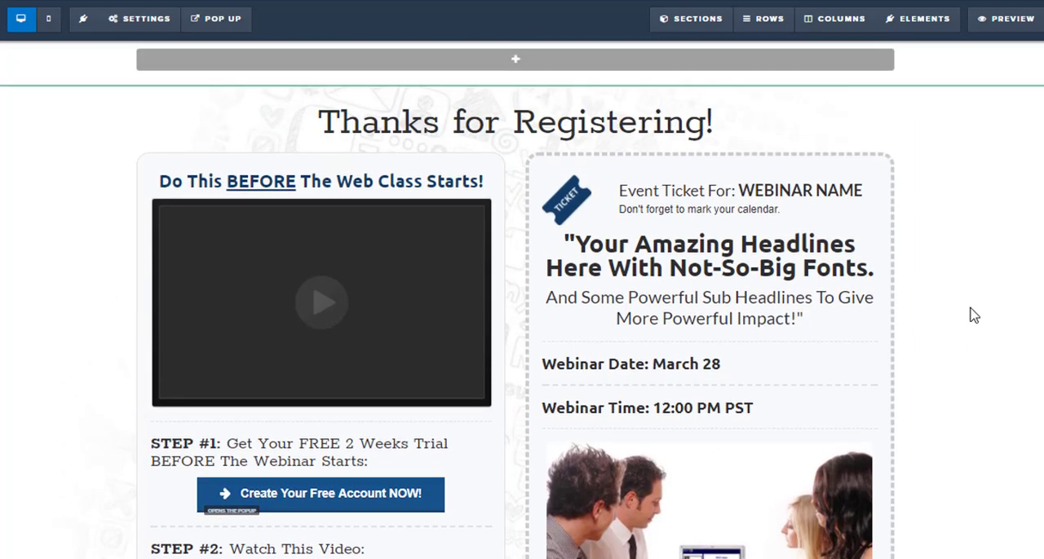
{"action": "scroll", "scroll_direction": "down", "scroll_amount": 3}
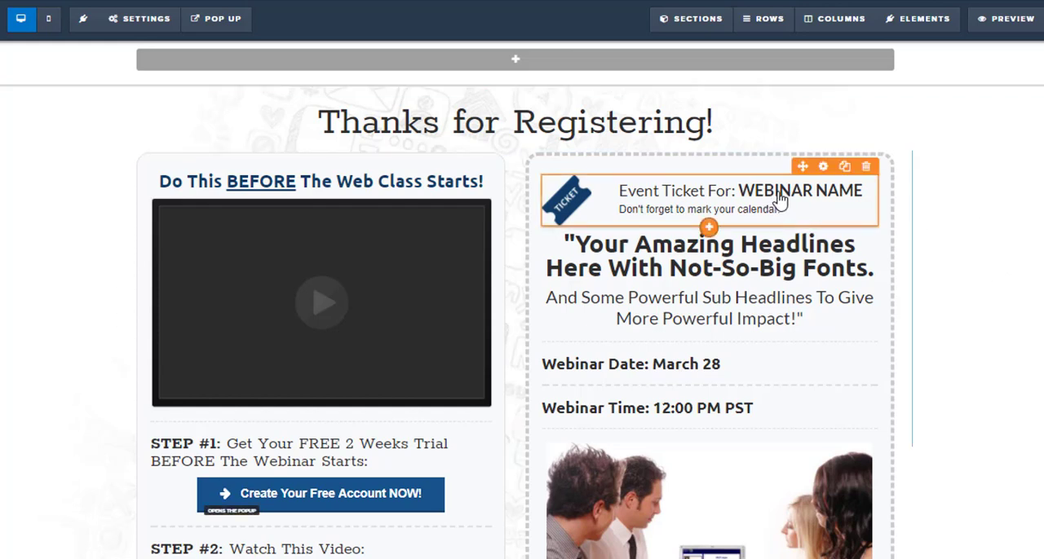
Set the ticket event name to 'Sales Funnel Goodness' and headline to 'Sales Funnels That Convert Over 40% EVERY TIME!'.
{"action": "left_click", "coordinate": [799, 189]}
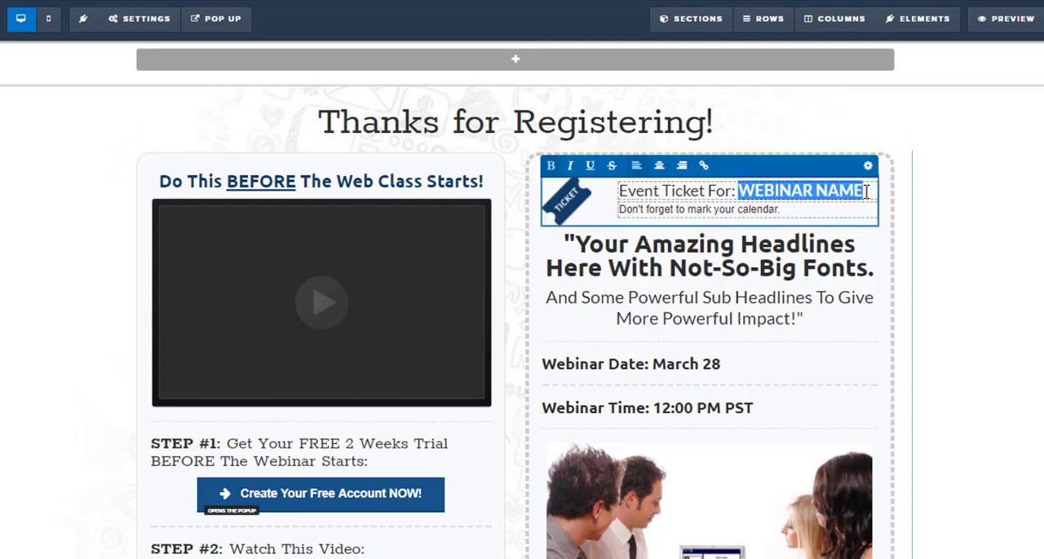
{"action": "type", "text": "S"}
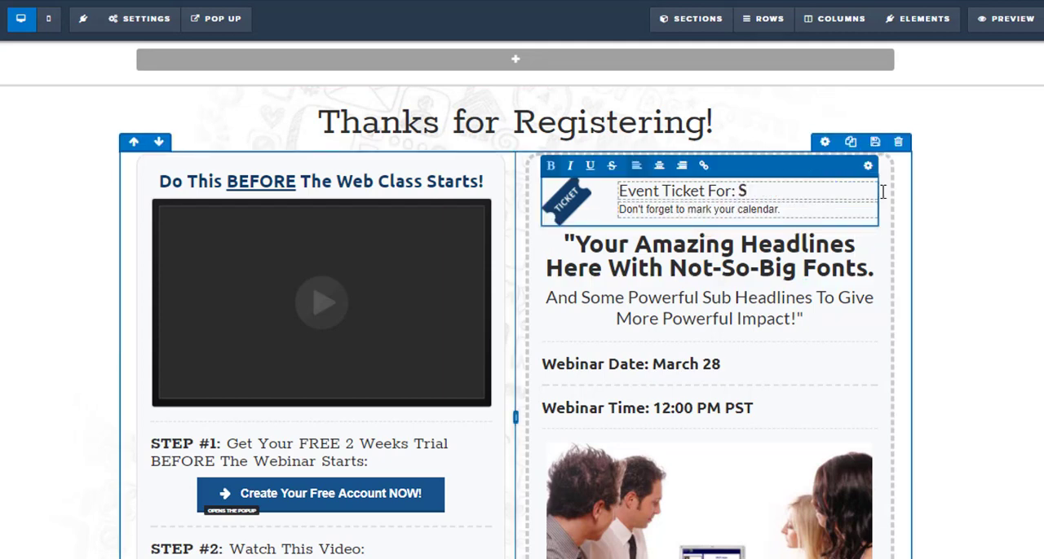
{"action": "type", "text": "ales Funnel G"}
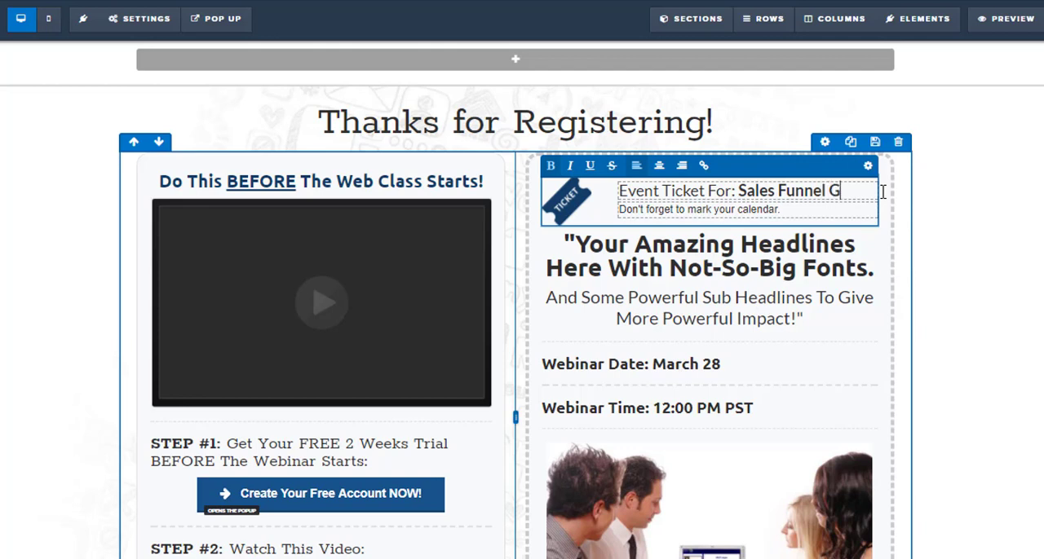
{"action": "type", "text": "oodness"}
{"action": "left_click", "coordinate": [710, 256]}
{"action": "type", "text": "\"Sales Funnels That Convert Over 40% EVERY TI."}
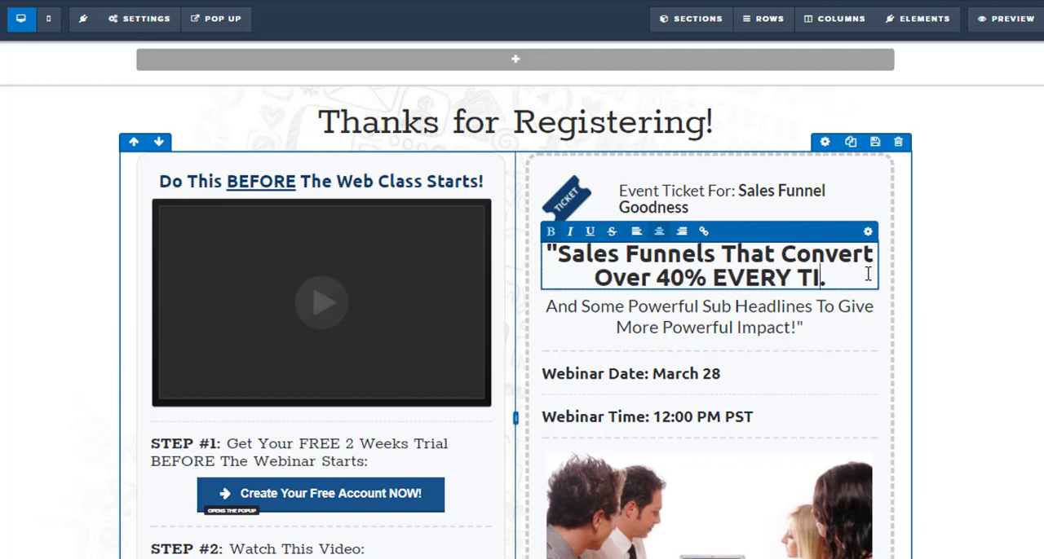
{"action": "type", "text": "ME!"}
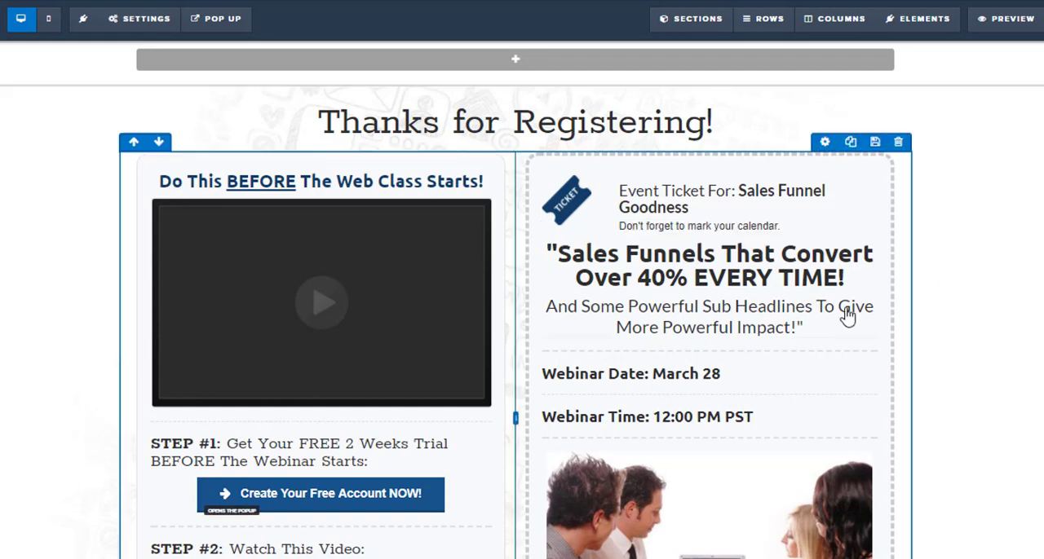
Delete the ticket sub-headline, set Webinar Time to 2:00 PM PST, and save the page.
{"action": "left_click", "coordinate": [708, 316]}
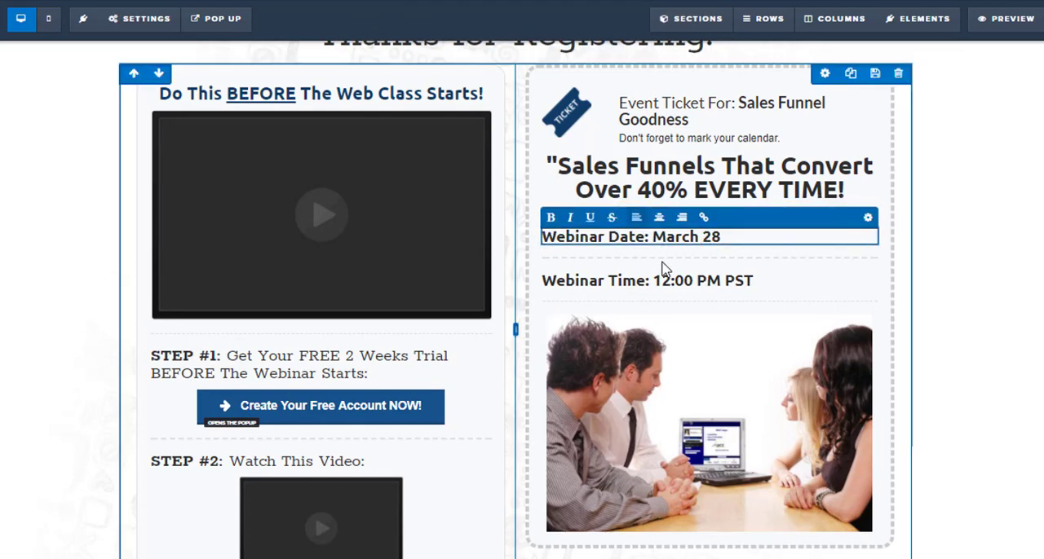
{"action": "left_click", "coordinate": [660, 281]}
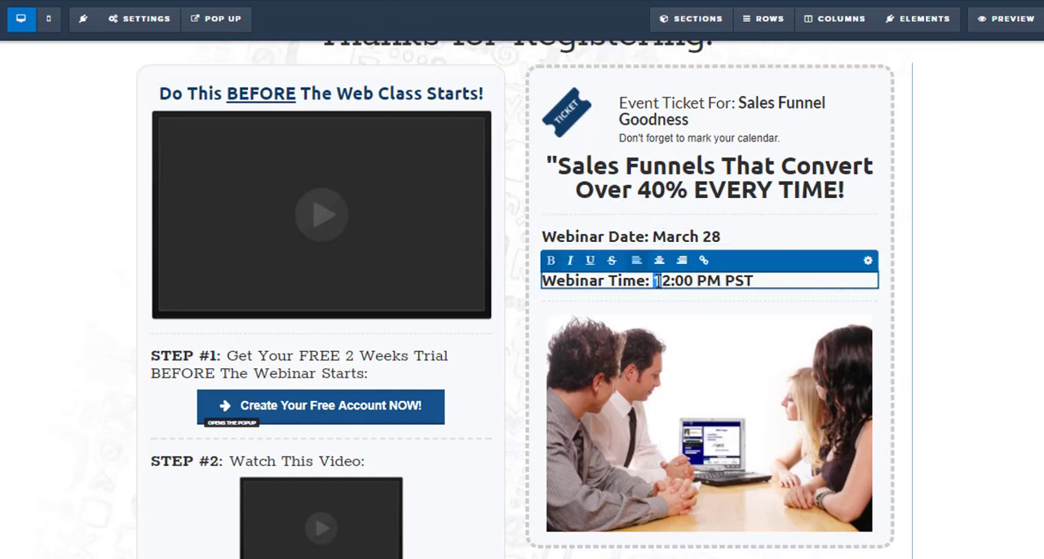
{"action": "left_click", "coordinate": [939, 136]}
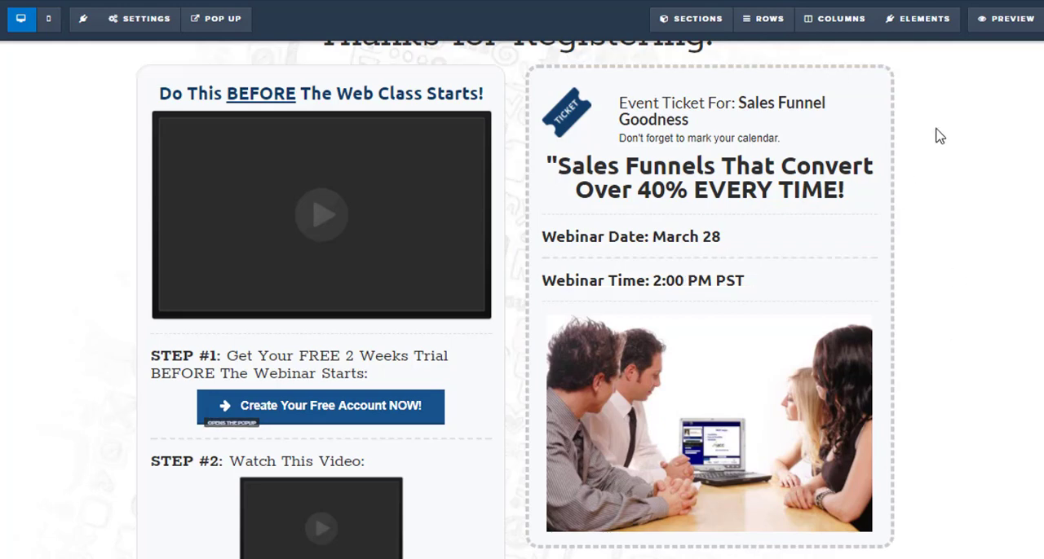
{"action": "mouse_move", "coordinate": [981, 127]}
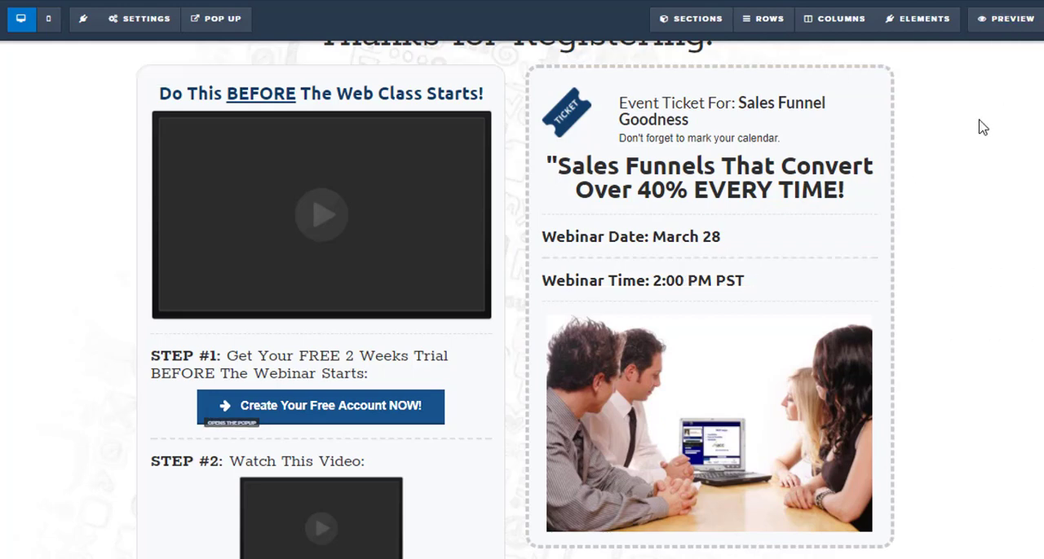
{"action": "left_click", "coordinate": [1011, 18]}
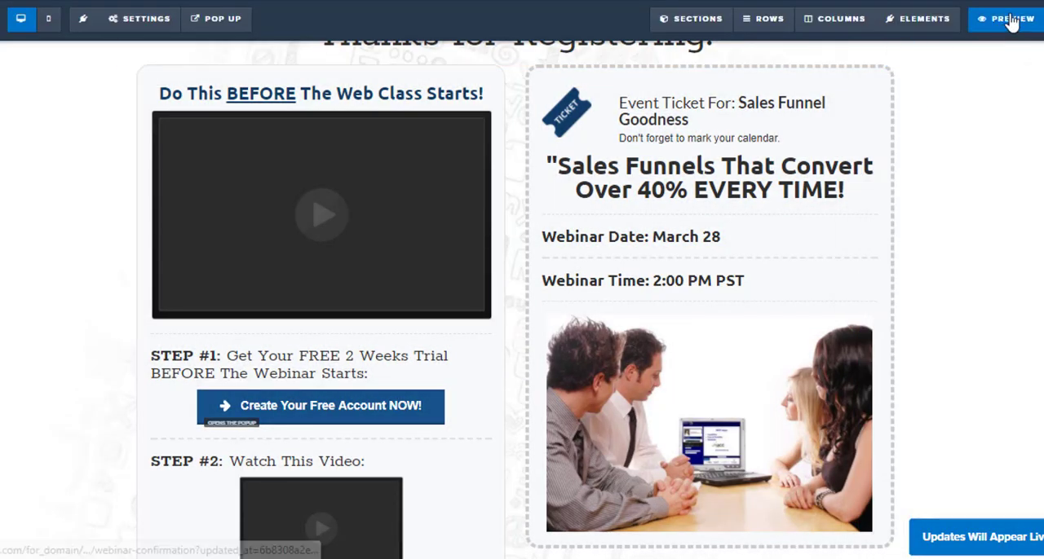
{"action": "left_click", "coordinate": [1009, 18]}
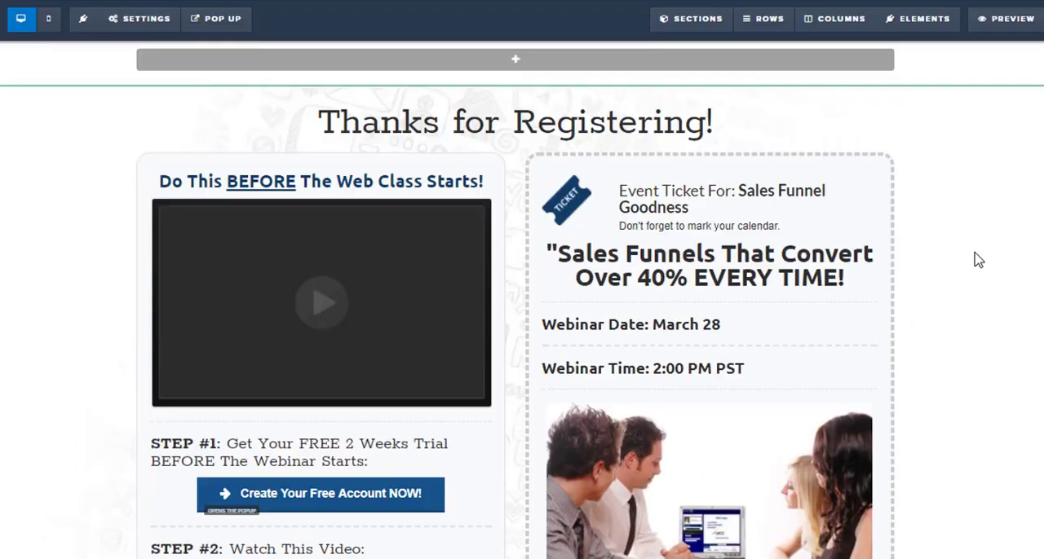
{"action": "scroll", "scroll_direction": "down", "scroll_amount": 3}
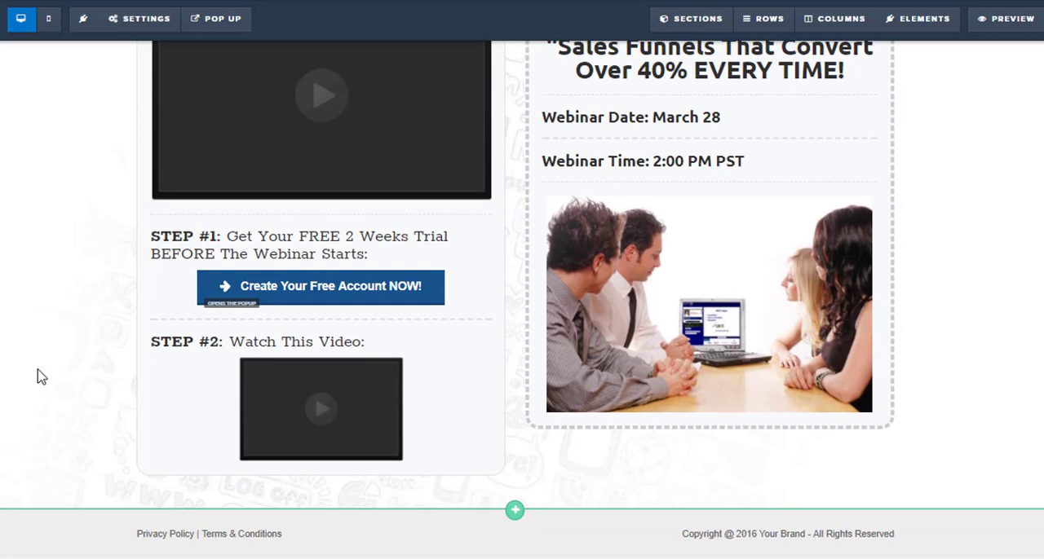
{"action": "mouse_move", "coordinate": [145, 512]}
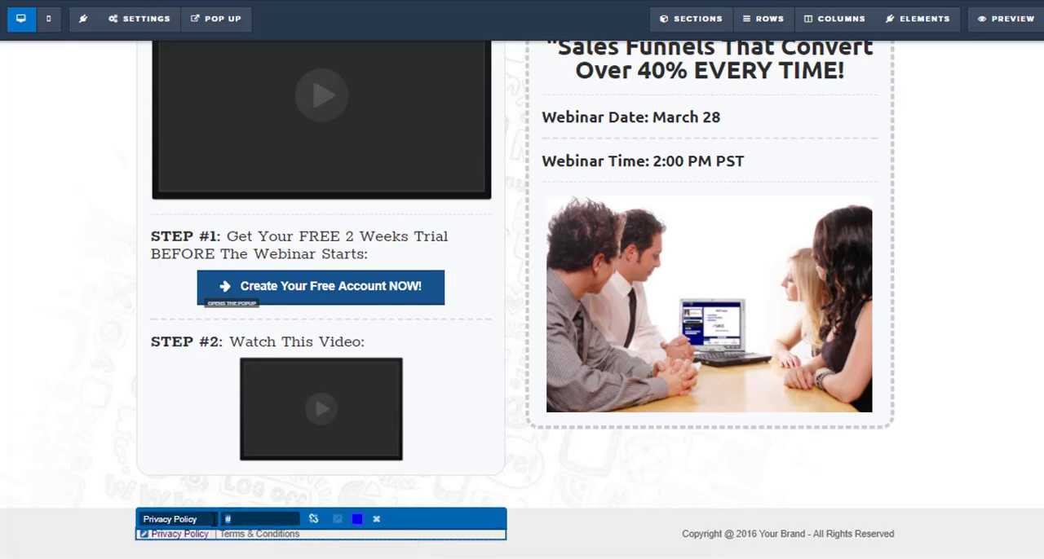
{"action": "type", "text": "Http://"}
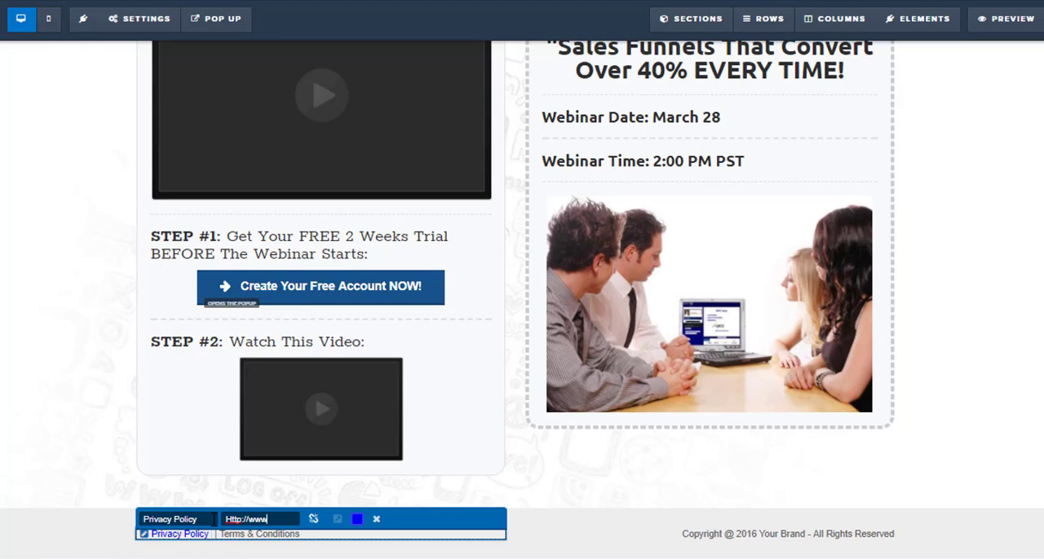
{"action": "type", "text": "www.shawnbayley"}
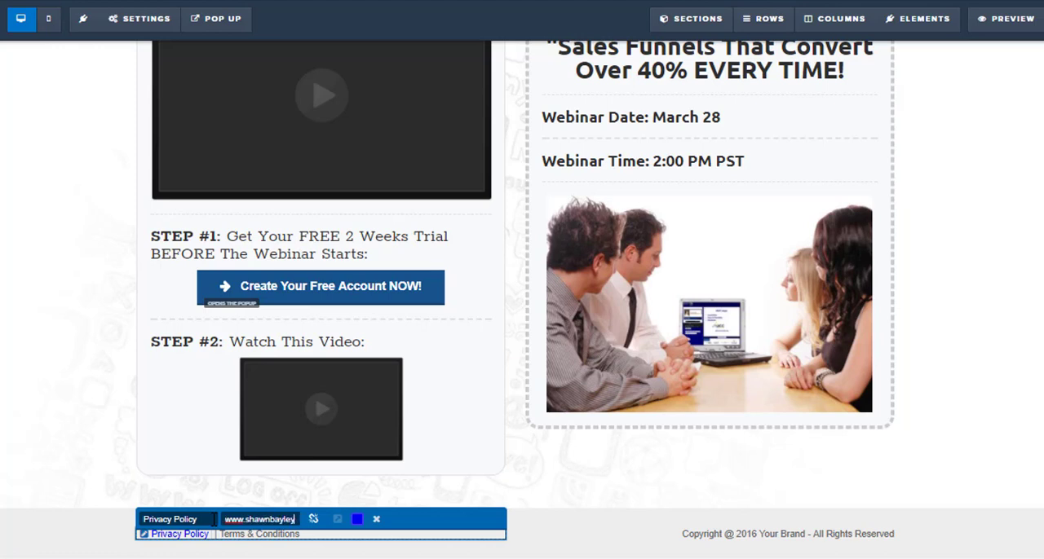
{"action": "type", "text": "shawnbayley.com/"}
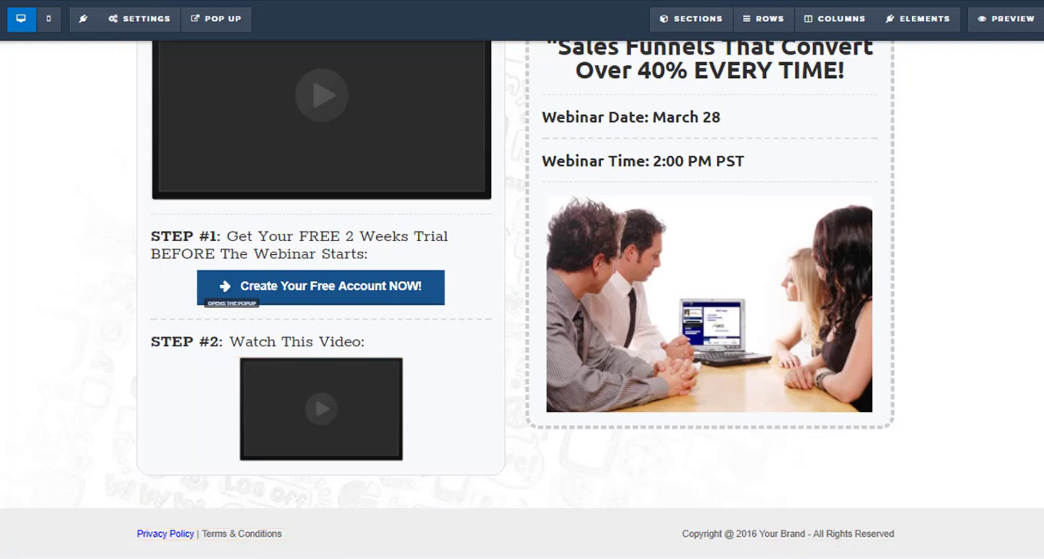
Save the page with the linked footer and return to its top section.
{"action": "left_click", "coordinate": [922, 18]}
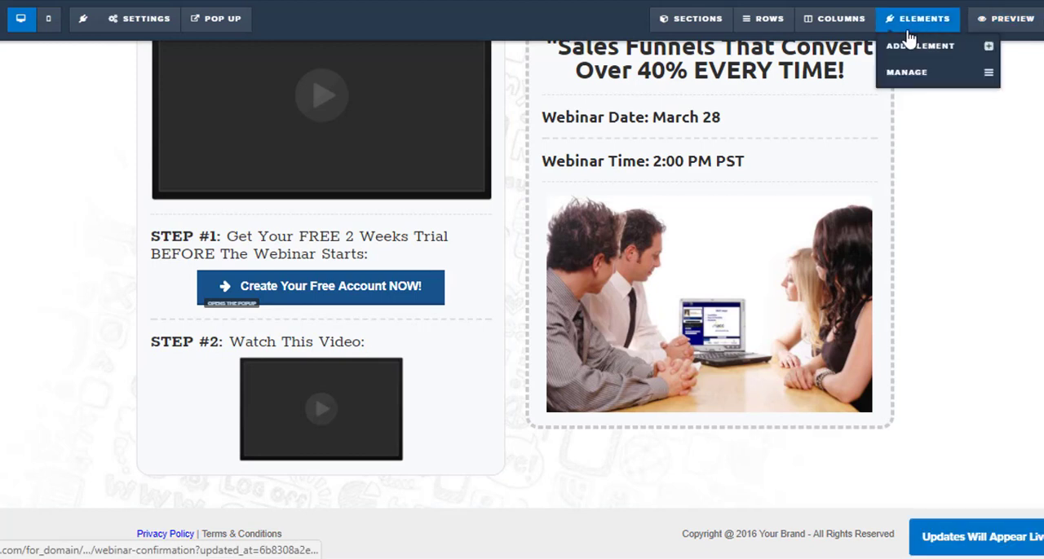
{"action": "left_click", "coordinate": [916, 18]}
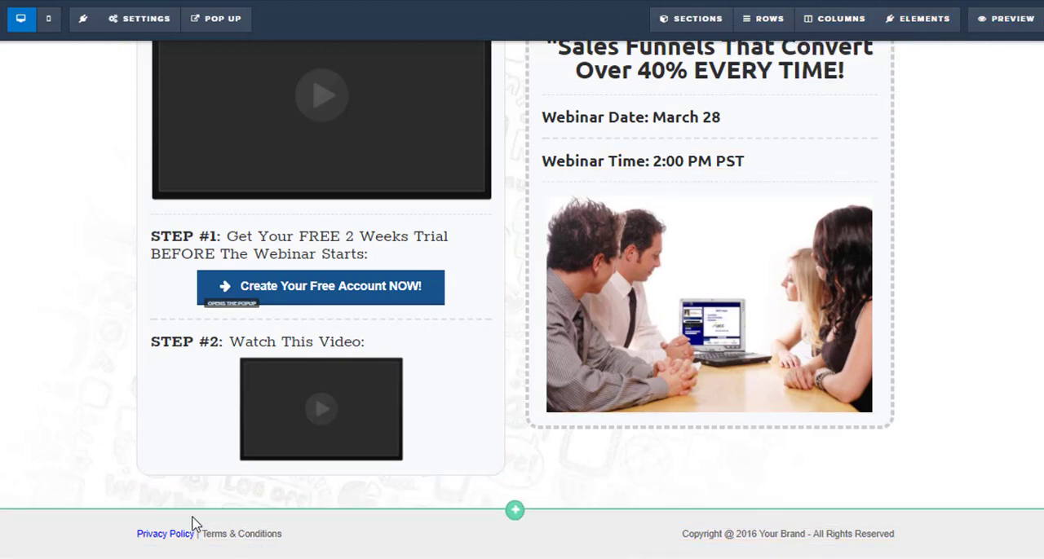
{"action": "mouse_move", "coordinate": [703, 555]}
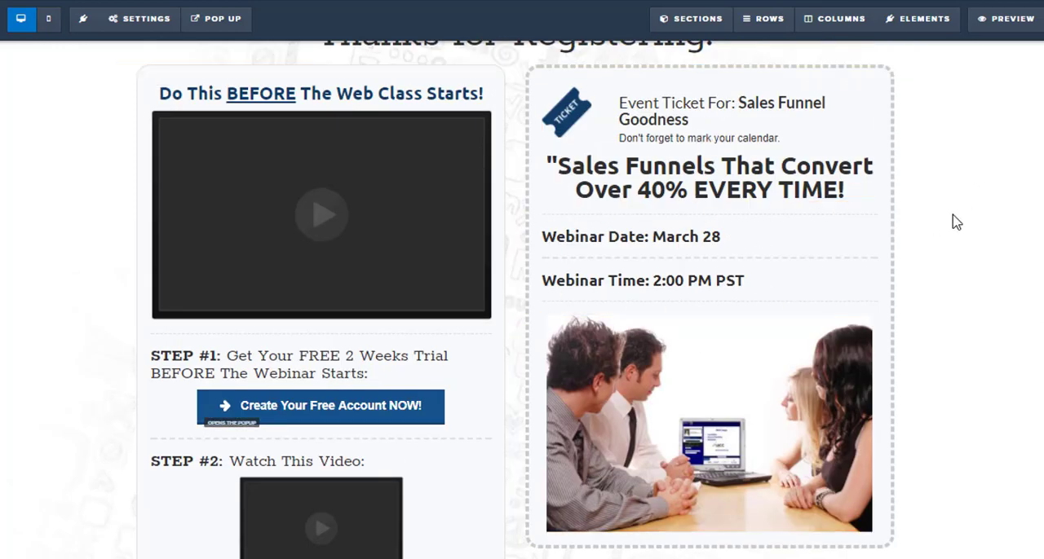
{"action": "mouse_move", "coordinate": [160, 189]}
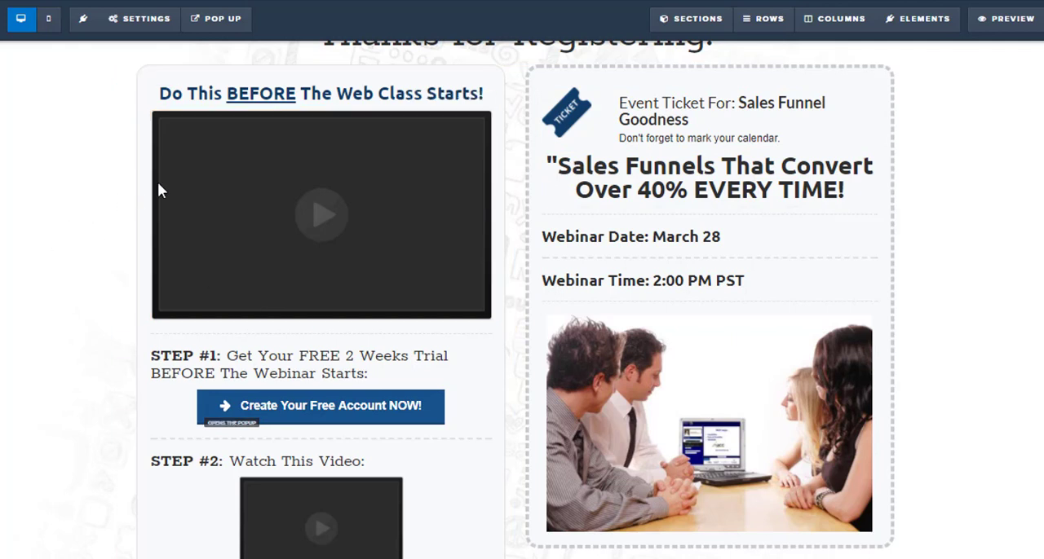
{"action": "scroll", "scroll_direction": "down", "scroll_amount": 3}
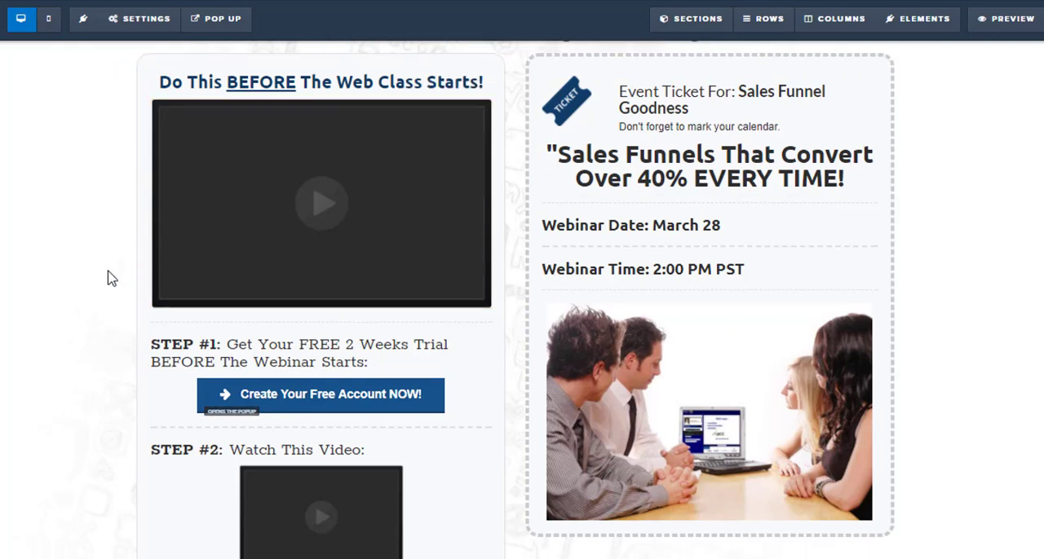
{"action": "scroll", "scroll_direction": "down", "scroll_amount": 3}
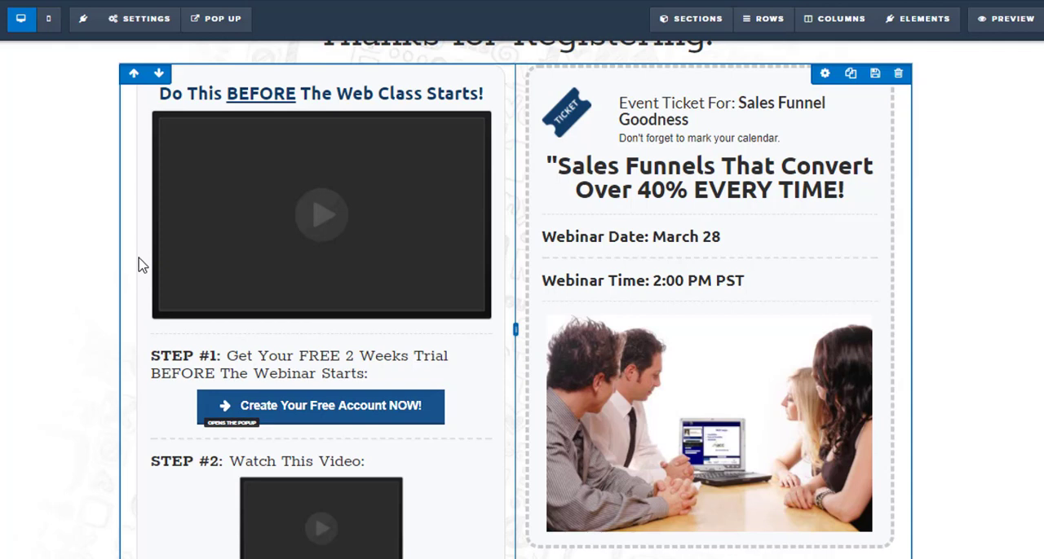
{"action": "mouse_move", "coordinate": [145, 247]}
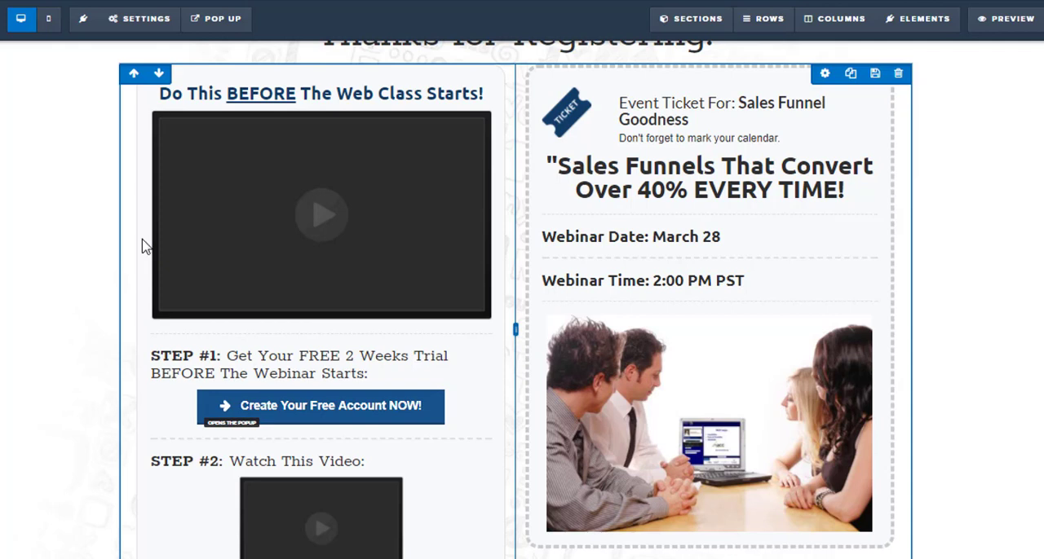